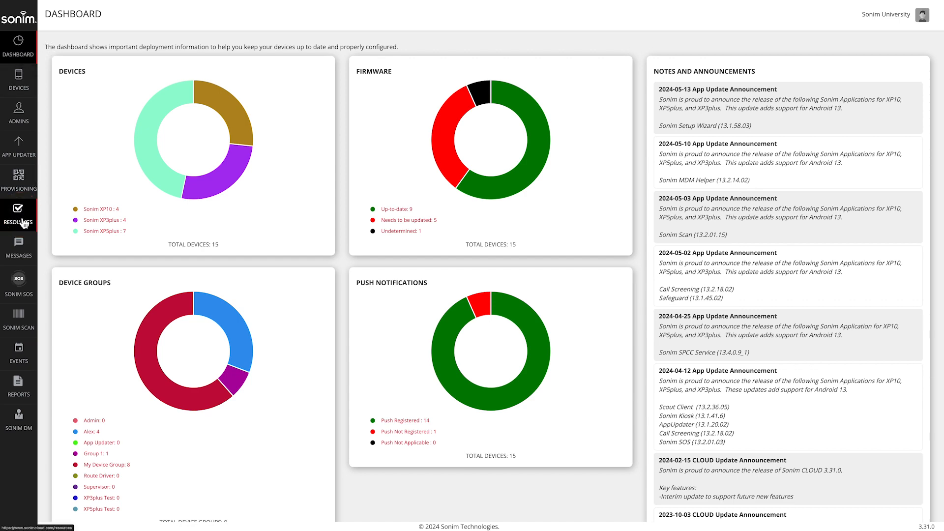
Show the All Resources grid from the left sidebar
left_click(19, 216)
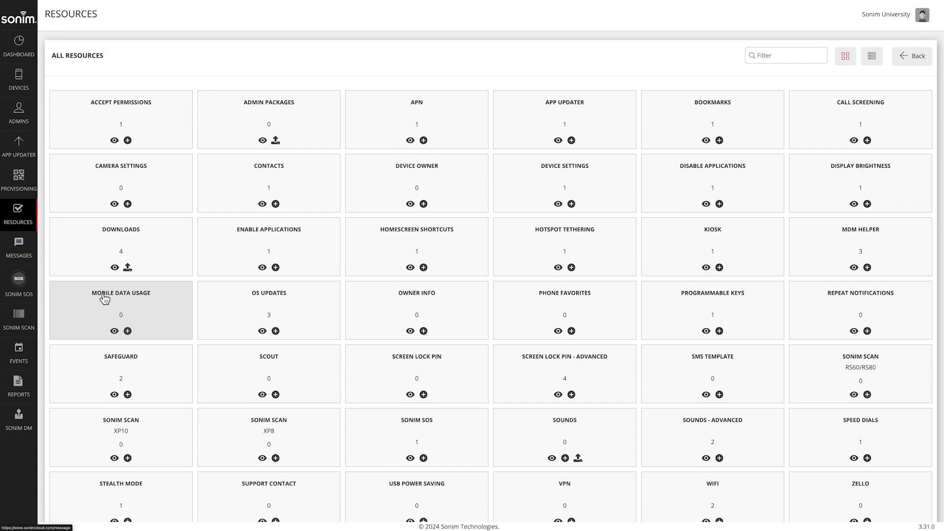
Start a Mobile Data Usage resource named 'MyLimits' with cycle reset date 15, locked
left_click(126, 330)
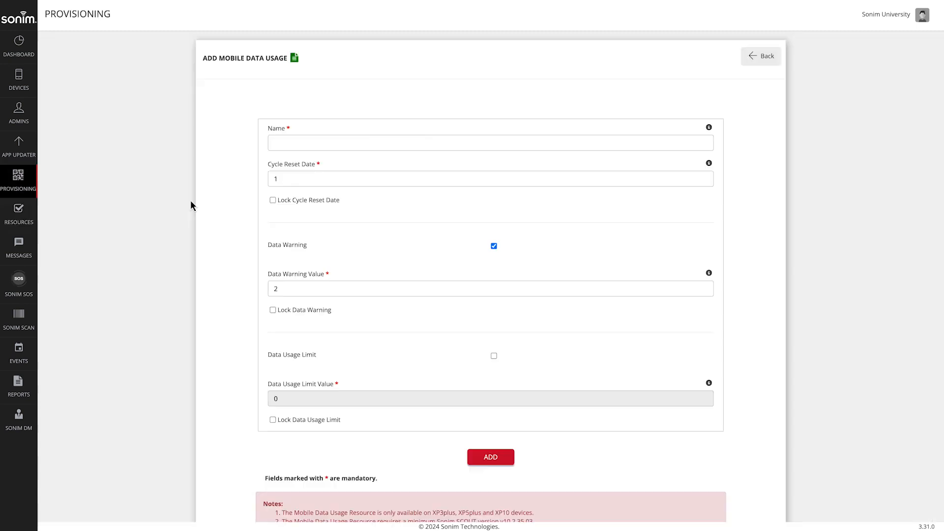
type("MyLimits")
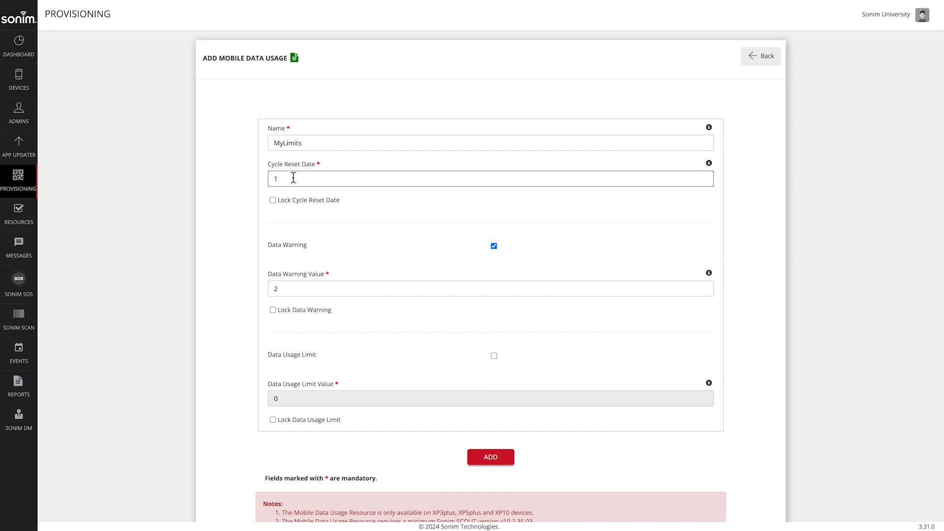
type("5")
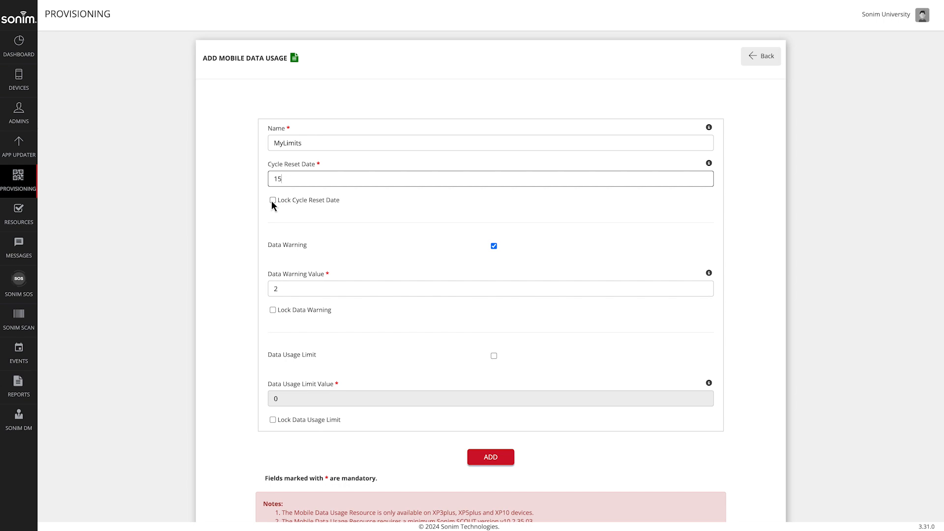
left_click(273, 200)
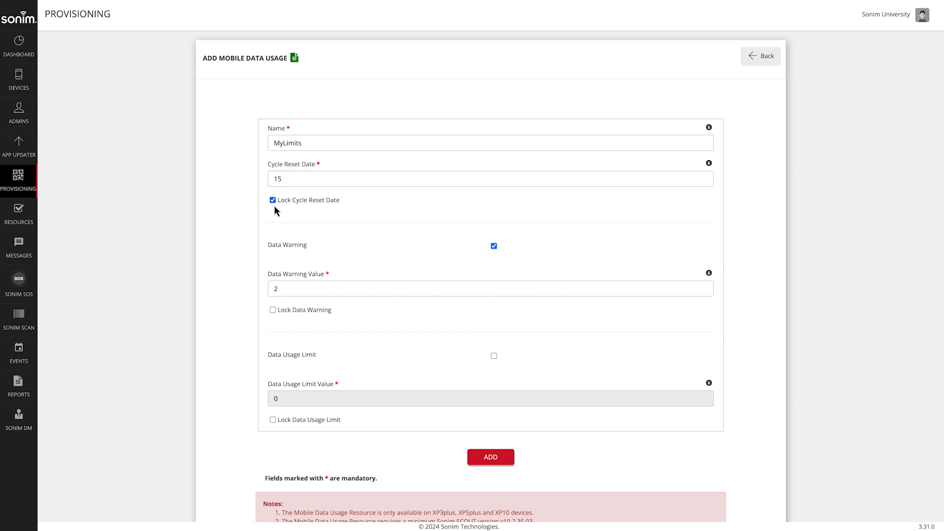
mouse_move(511, 257)
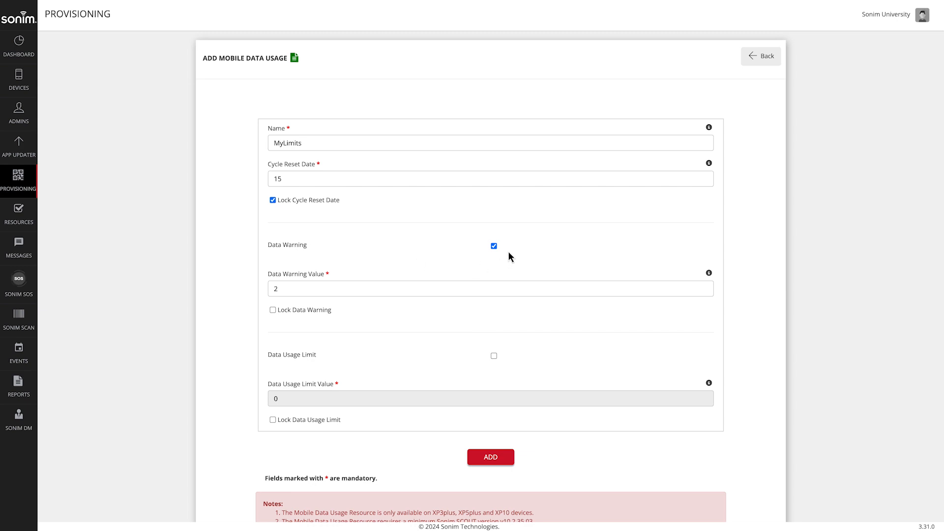
Lock the data warning value of 2 GB
scroll("down", 3)
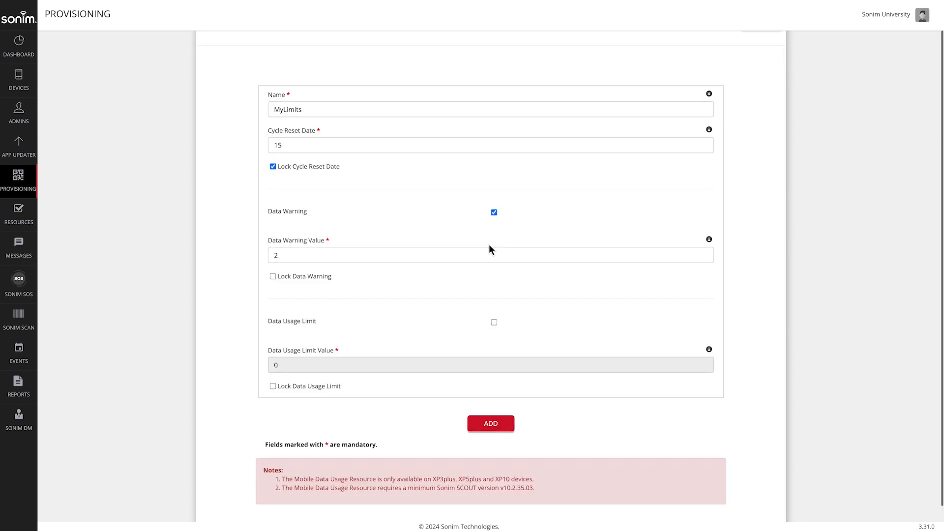
mouse_move(709, 239)
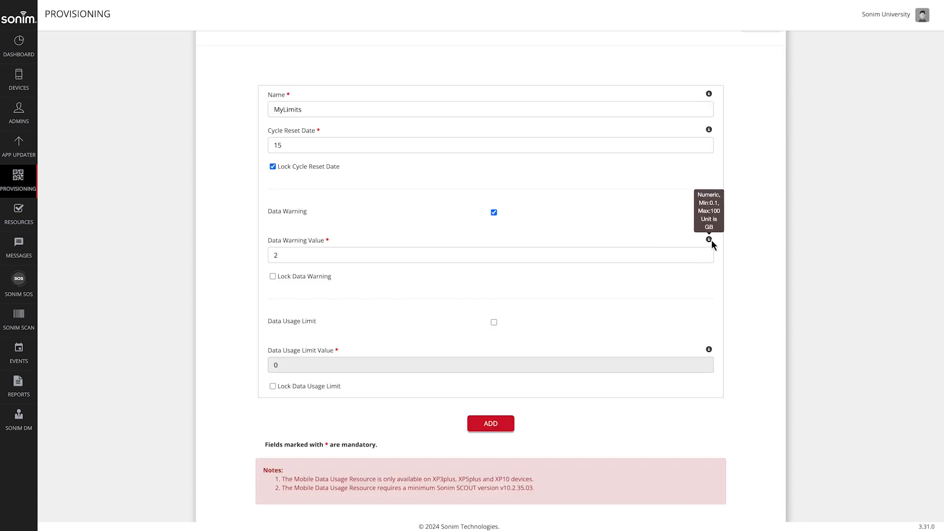
mouse_move(280, 289)
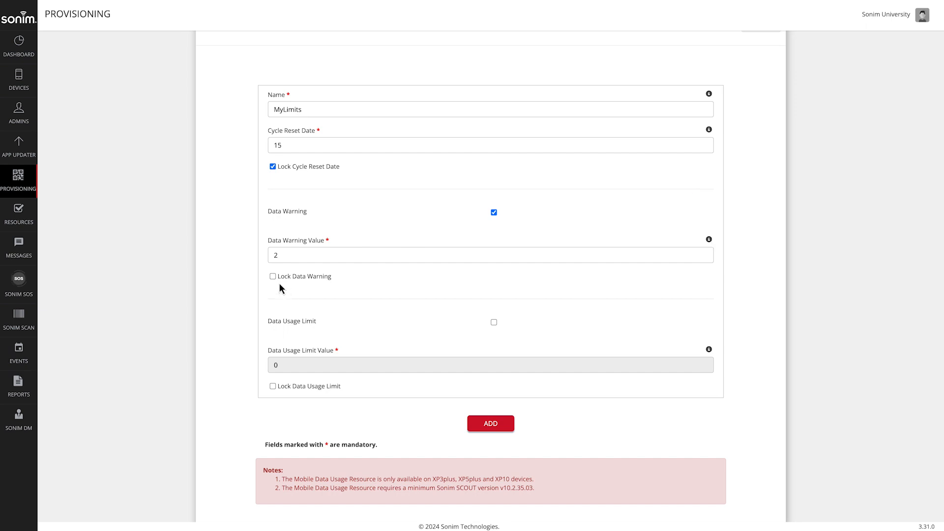
mouse_move(275, 282)
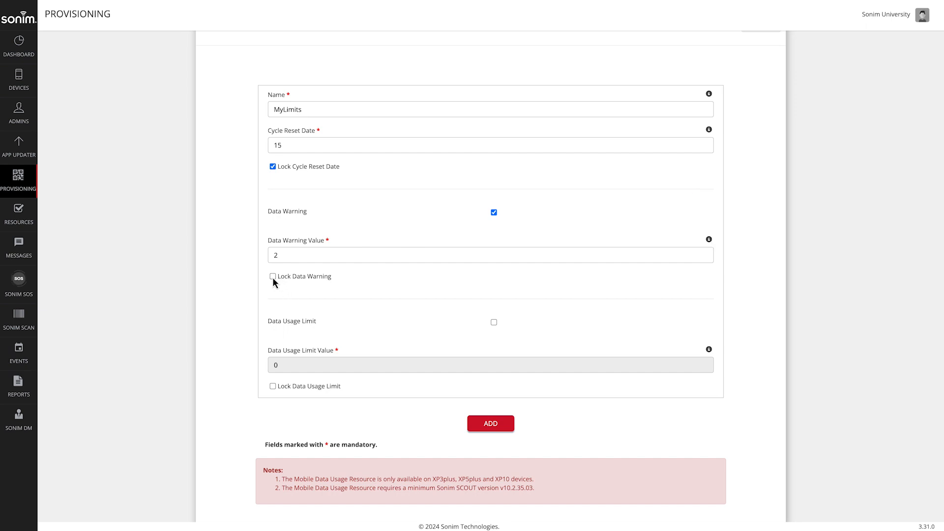
left_click(272, 276)
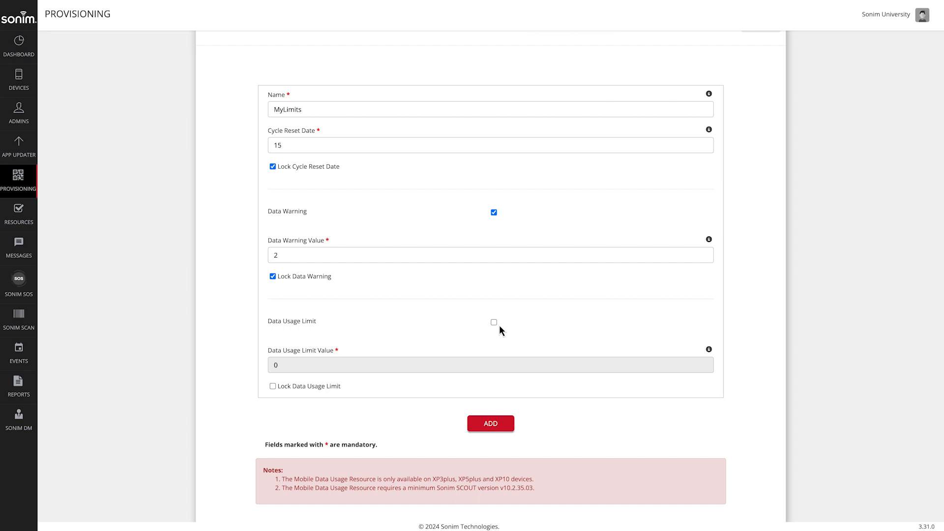
Enable a locked 5 GB data usage limit and add the MyLimits profile
left_click(492, 323)
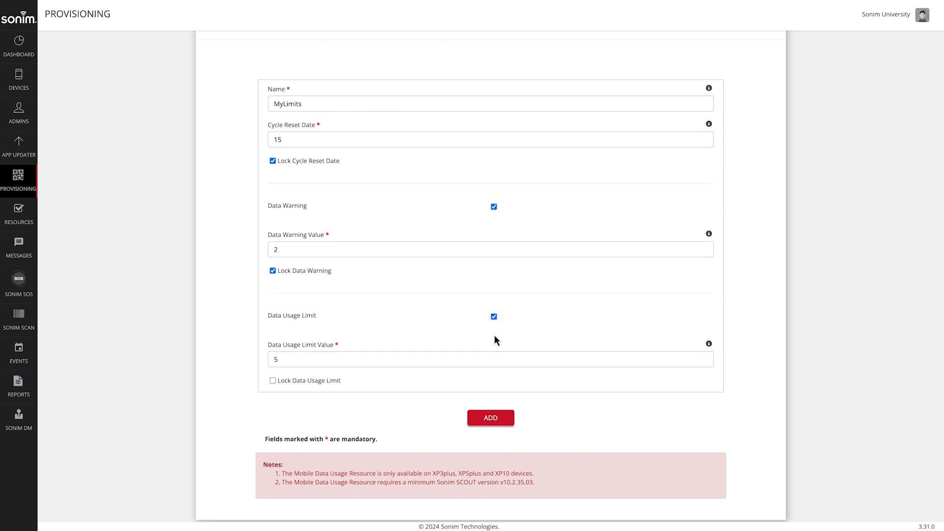
mouse_move(548, 357)
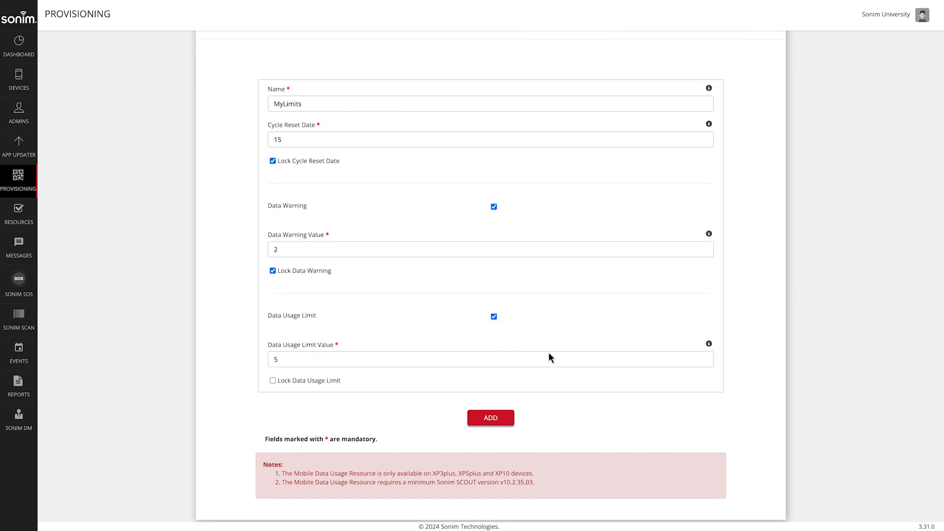
mouse_move(709, 344)
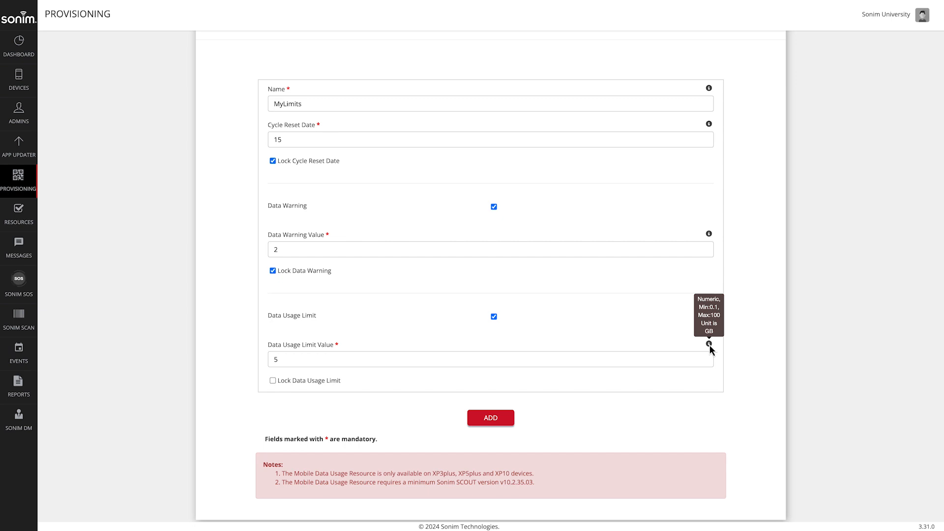
mouse_move(439, 360)
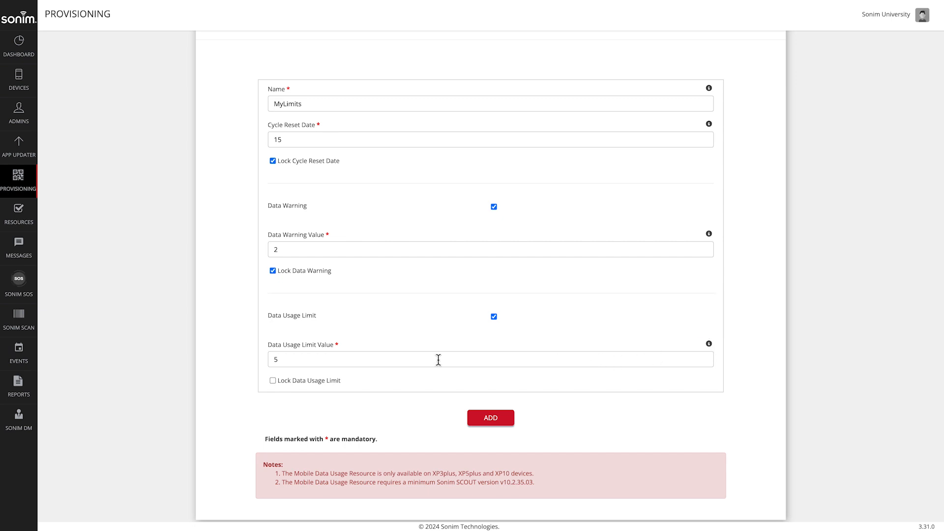
left_click(272, 379)
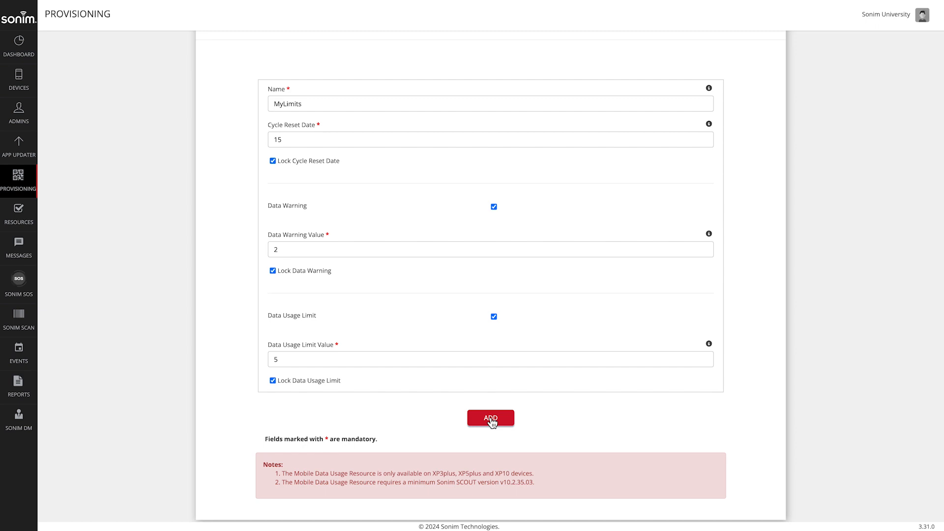
left_click(489, 418)
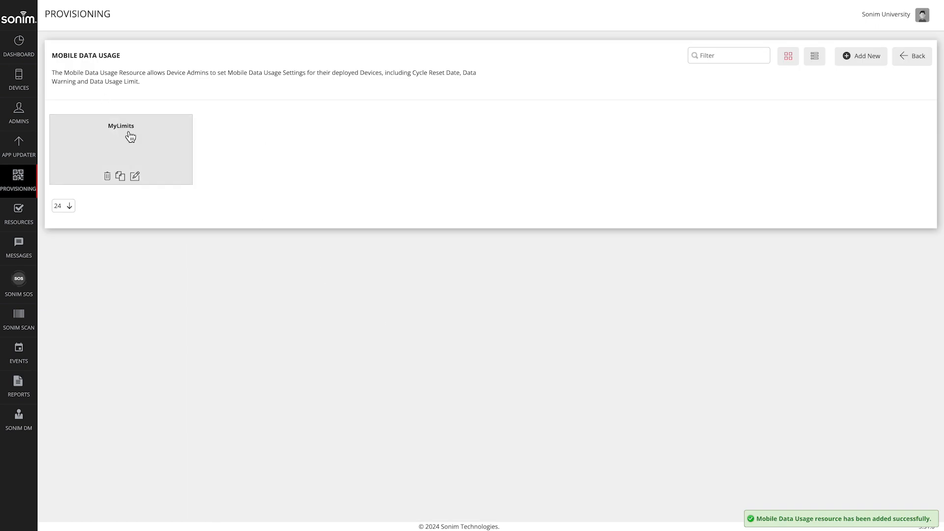
mouse_move(18, 80)
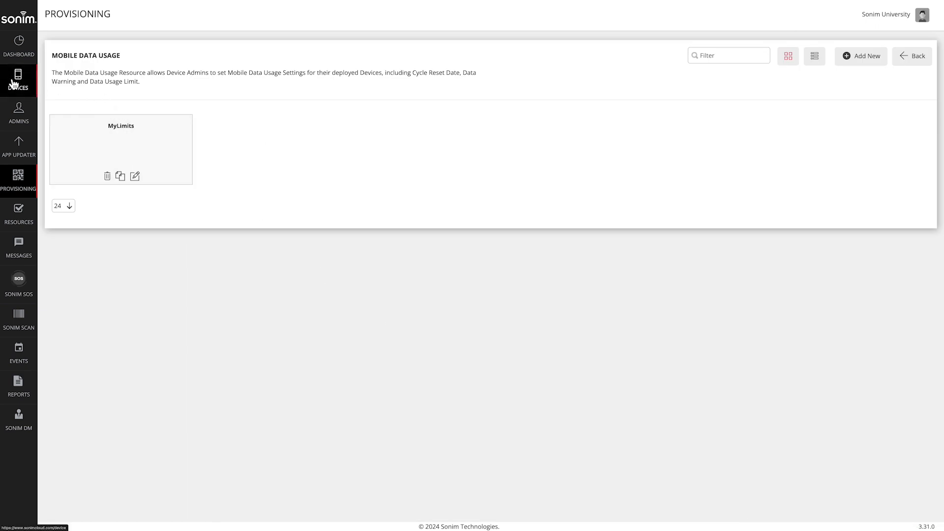